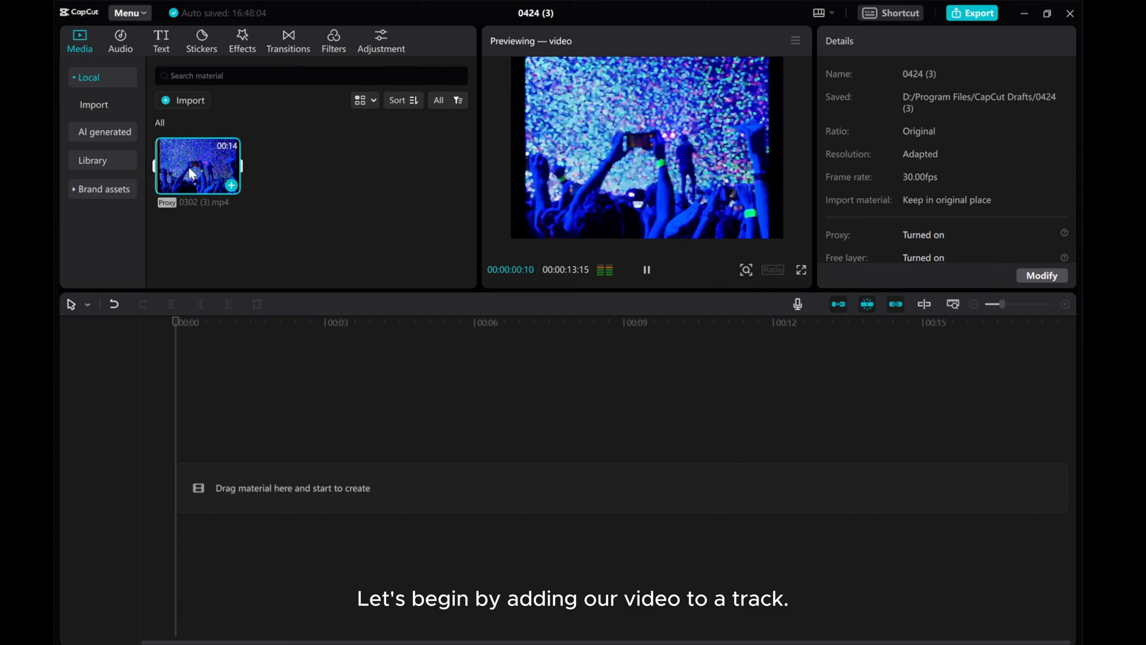
# Place the 0302 (3).mp4 concert clip onto the timeline as the first track.
pyautogui.moveTo(197, 165); pyautogui.dragTo(330, 488)
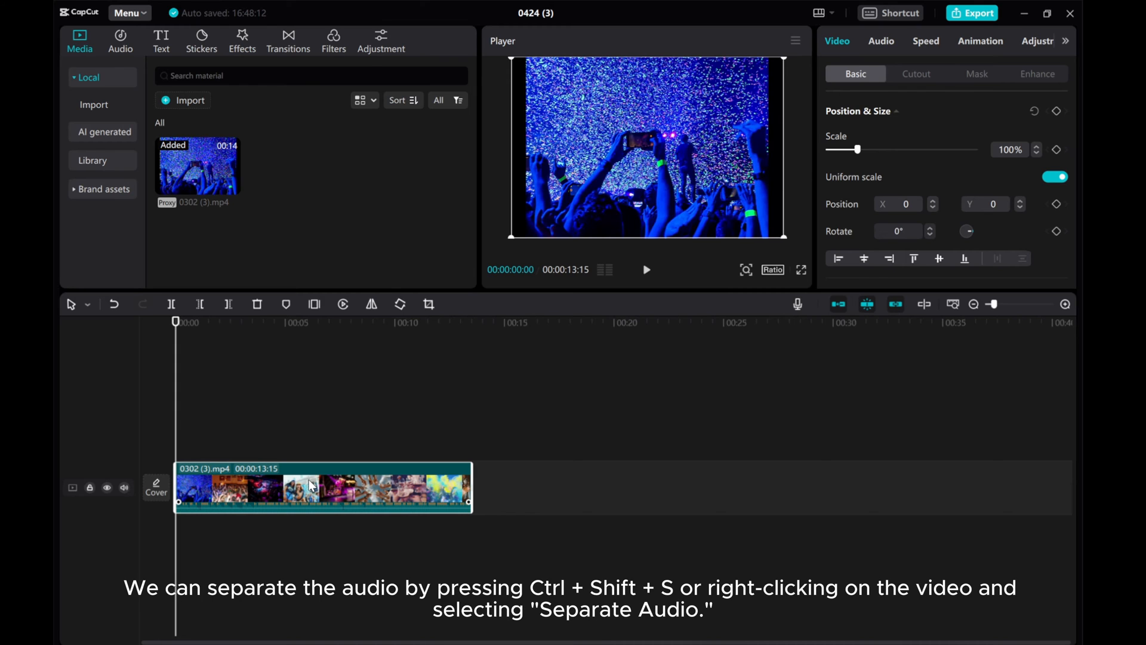
# Separate the clip's audio onto its own track below the video.
pyautogui.rightClick(310, 486)
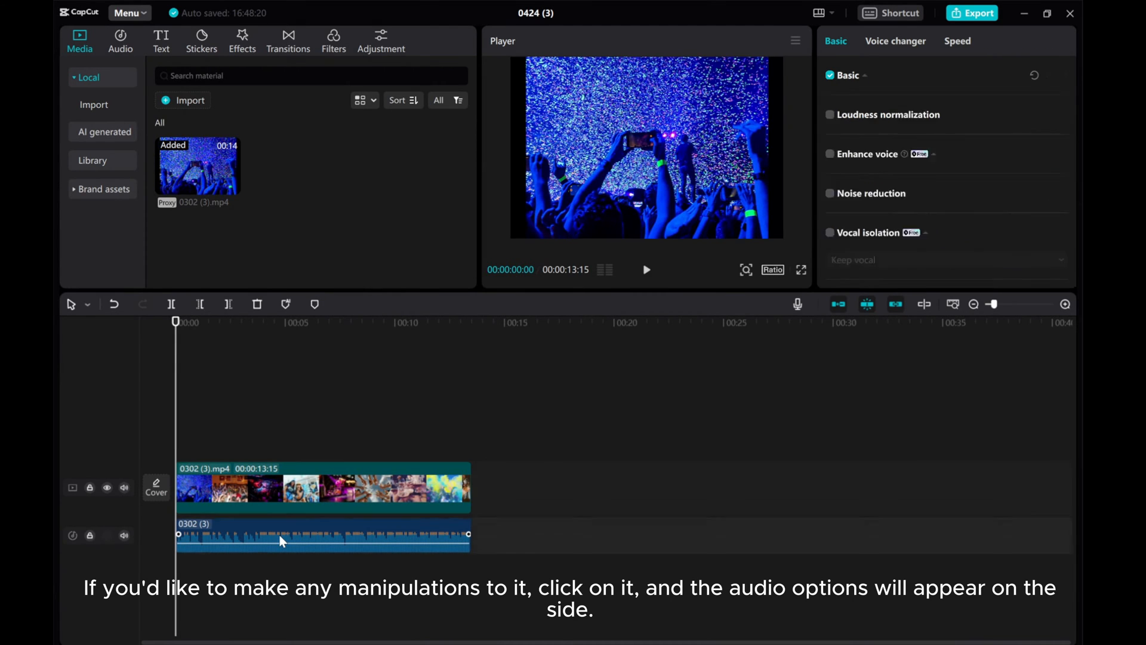
# Show the separated audio's Basic volume and fade settings, both fades still at 0s.
pyautogui.click(321, 535)
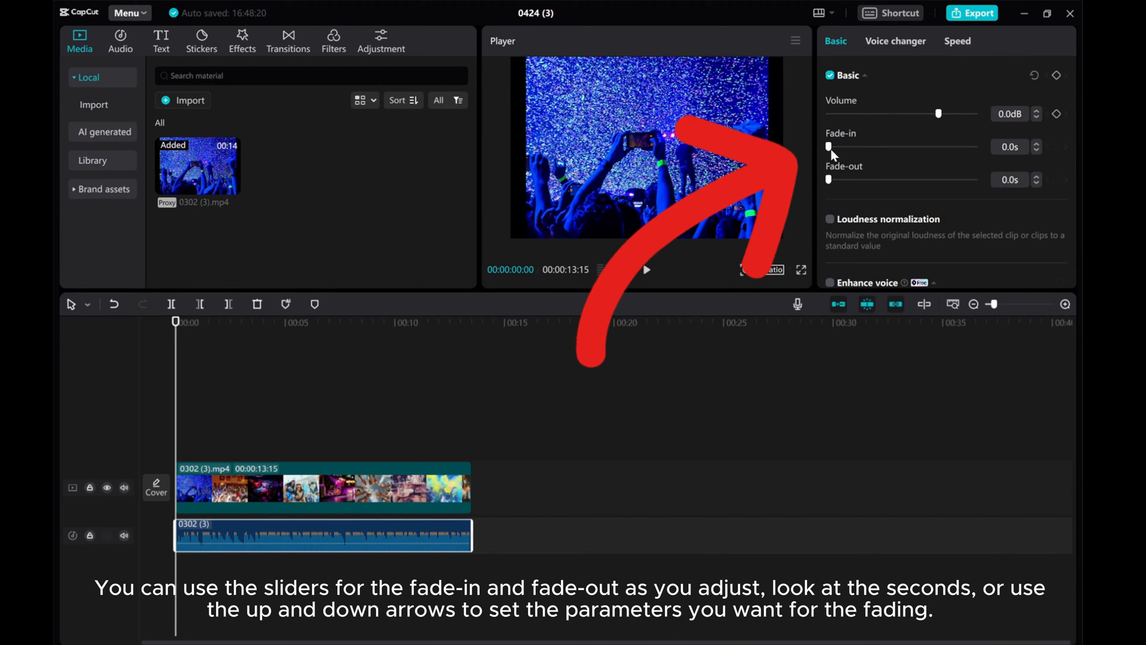
pyautogui.moveTo(828, 146); pyautogui.dragTo(861, 147)
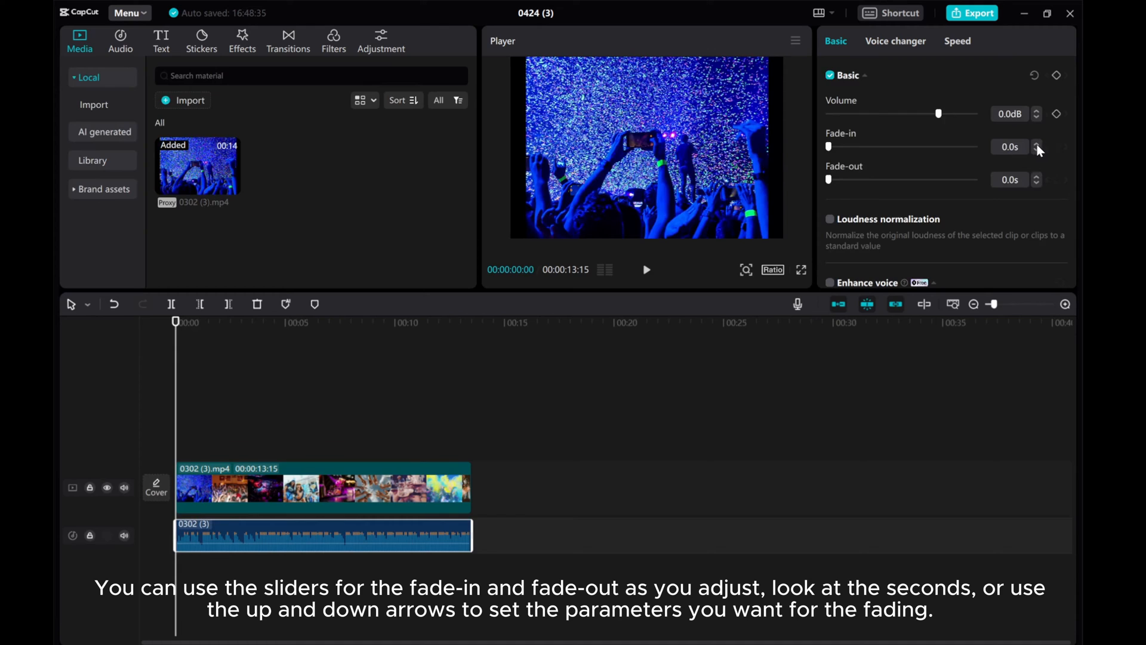
# Set the separated audio's fade-in and fade-out both to 1.9 seconds.
pyautogui.click(1036, 144)
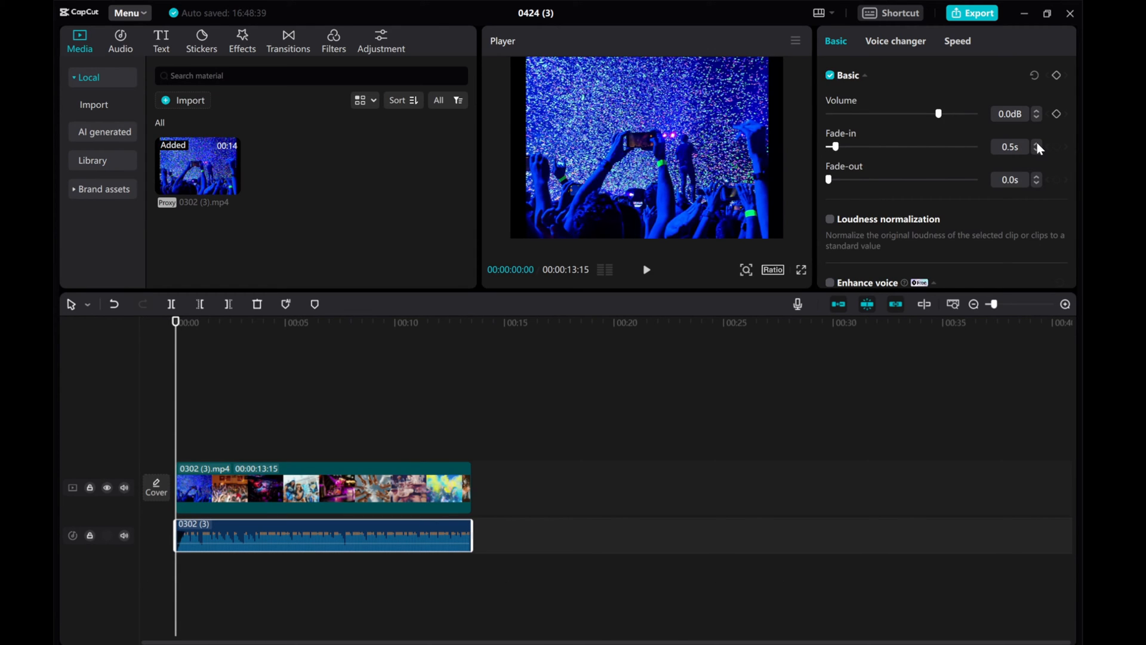
pyautogui.click(1036, 144)
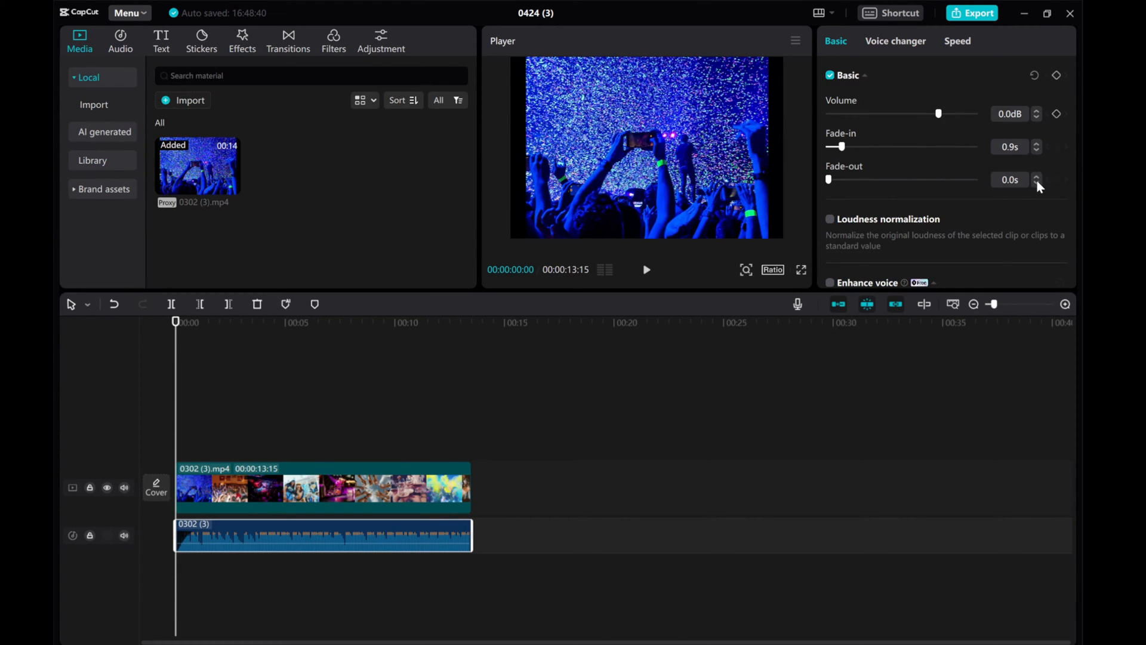
pyautogui.click(1036, 177)
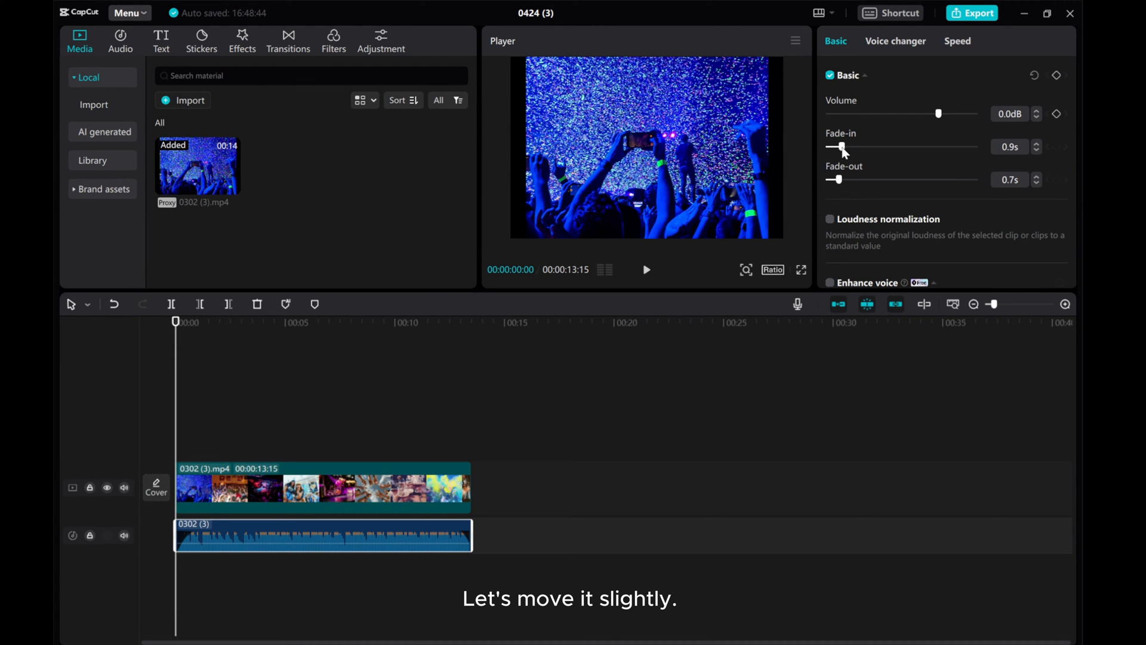
pyautogui.moveTo(833, 145); pyautogui.dragTo(850, 145)
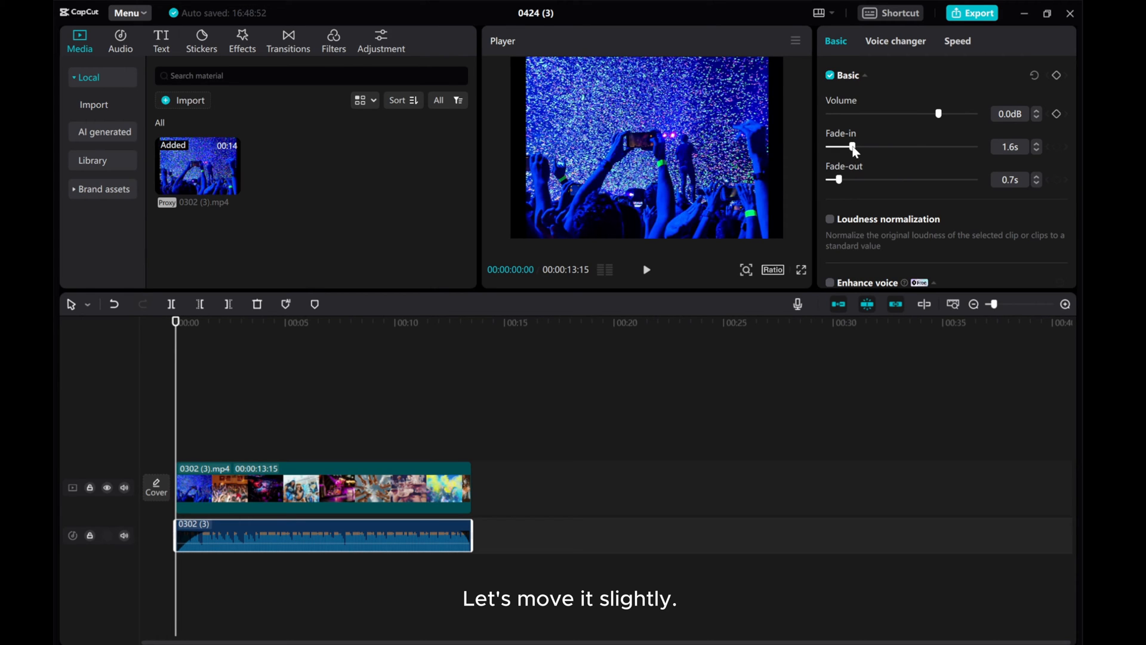
pyautogui.moveTo(832, 180); pyautogui.dragTo(855, 180)
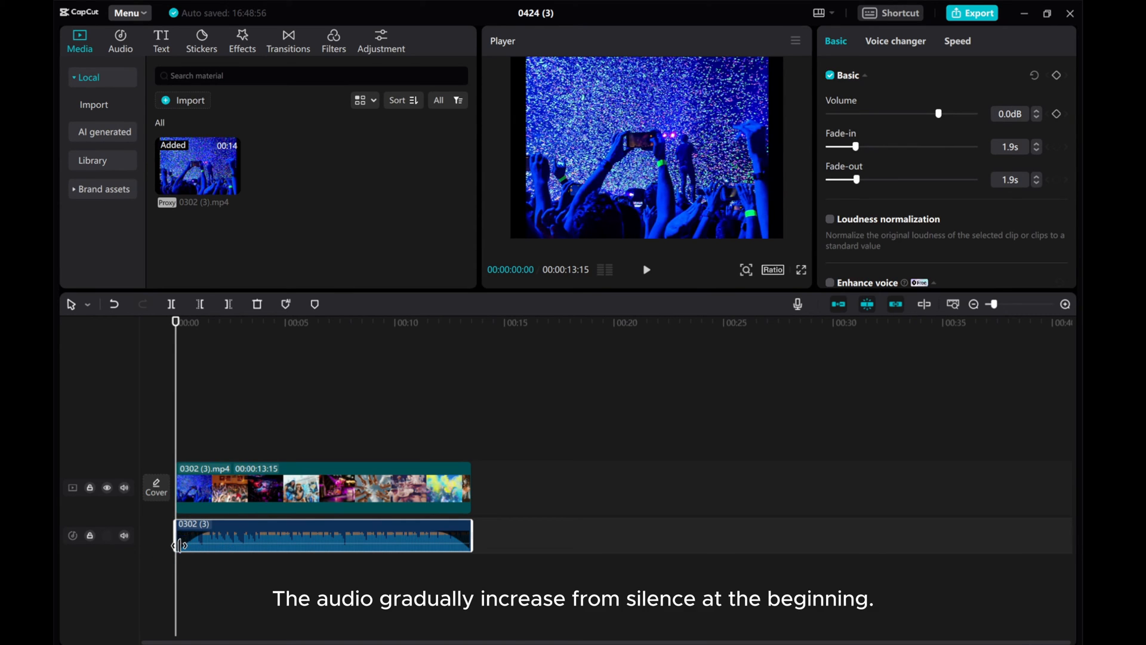
pyautogui.moveTo(1065, 305)
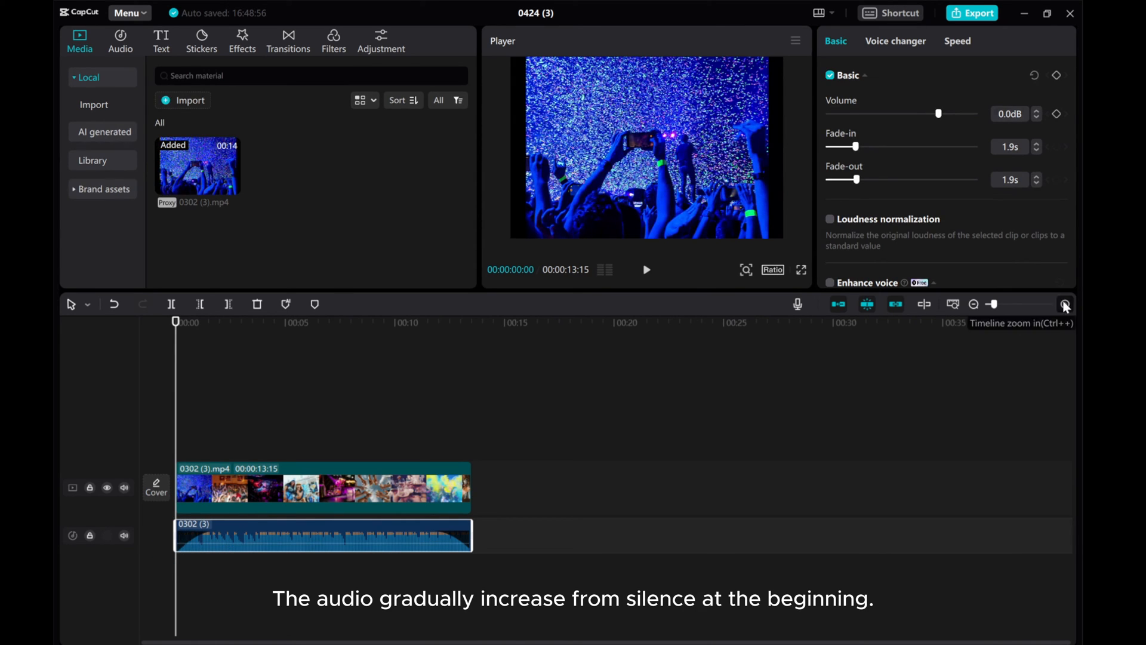
# Stretch the audio fade-out to 7.0s then settle it at 4.6s, keeping the 1.9s fade-in.
pyautogui.click(1064, 304)
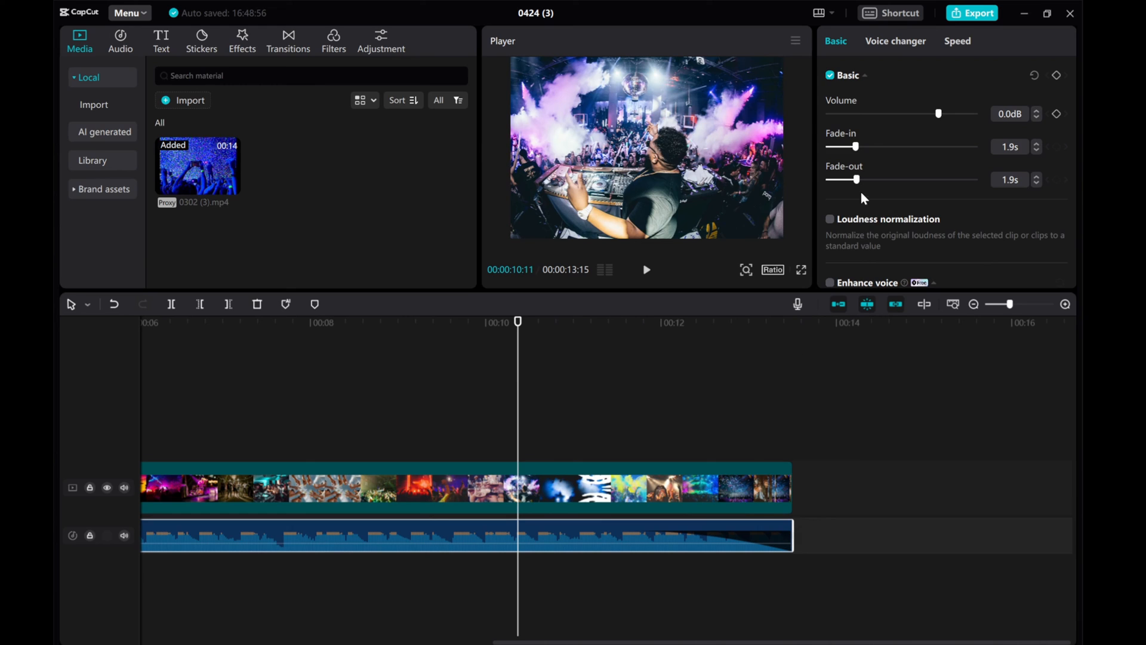
pyautogui.moveTo(845, 179); pyautogui.dragTo(932, 179)
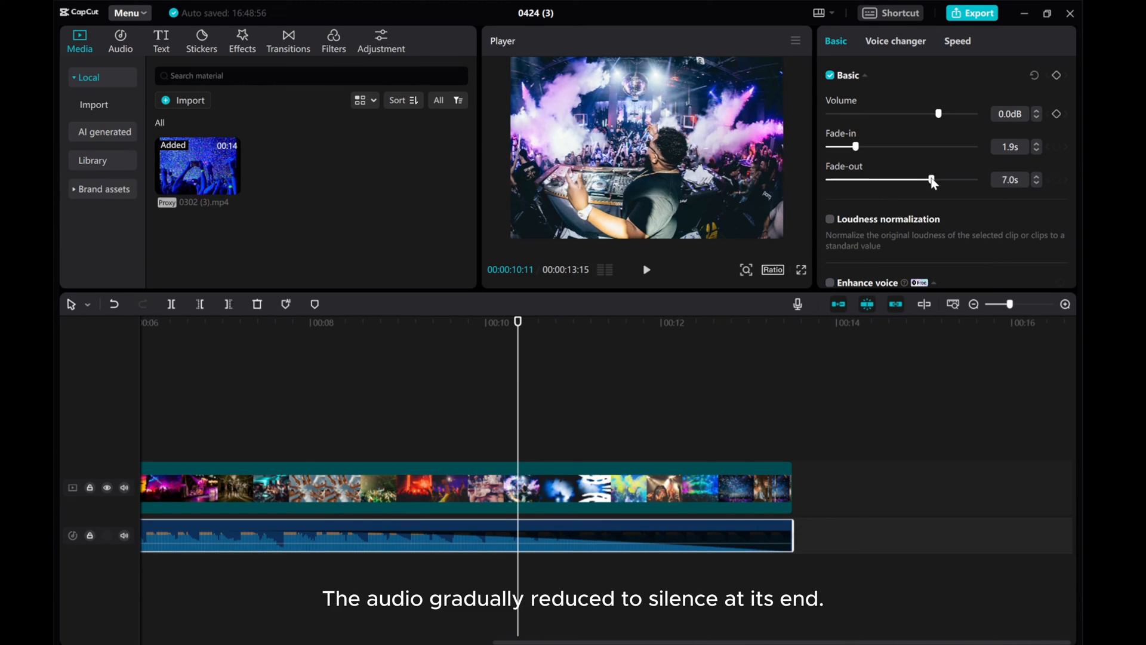
pyautogui.moveTo(932, 181); pyautogui.dragTo(895, 181)
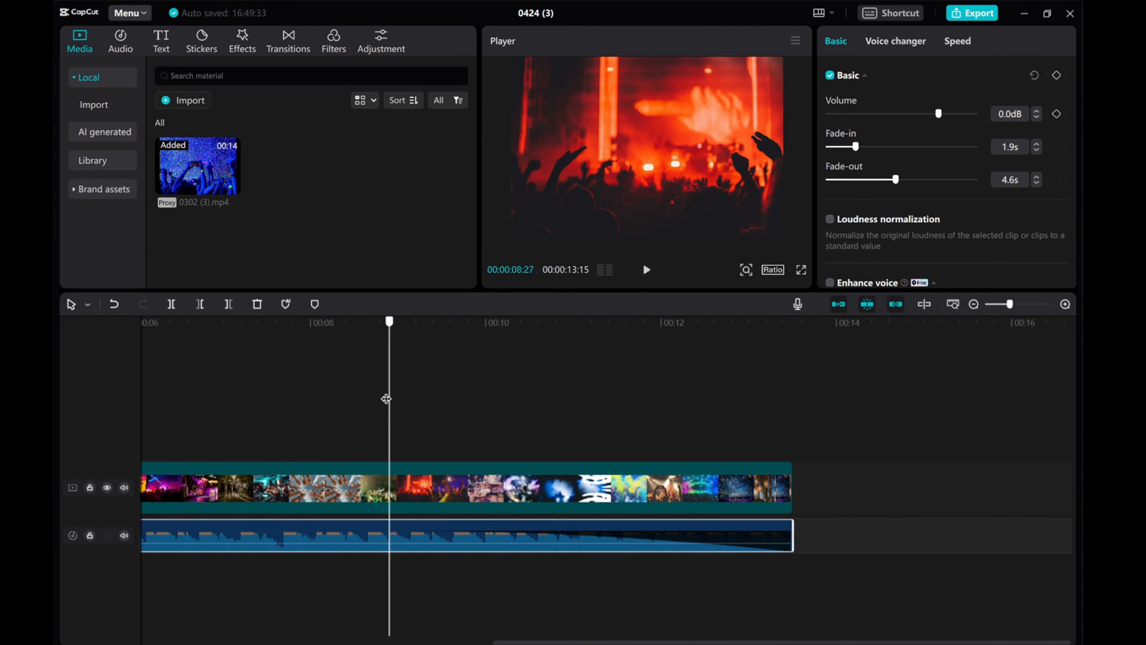
pyautogui.click(646, 268)
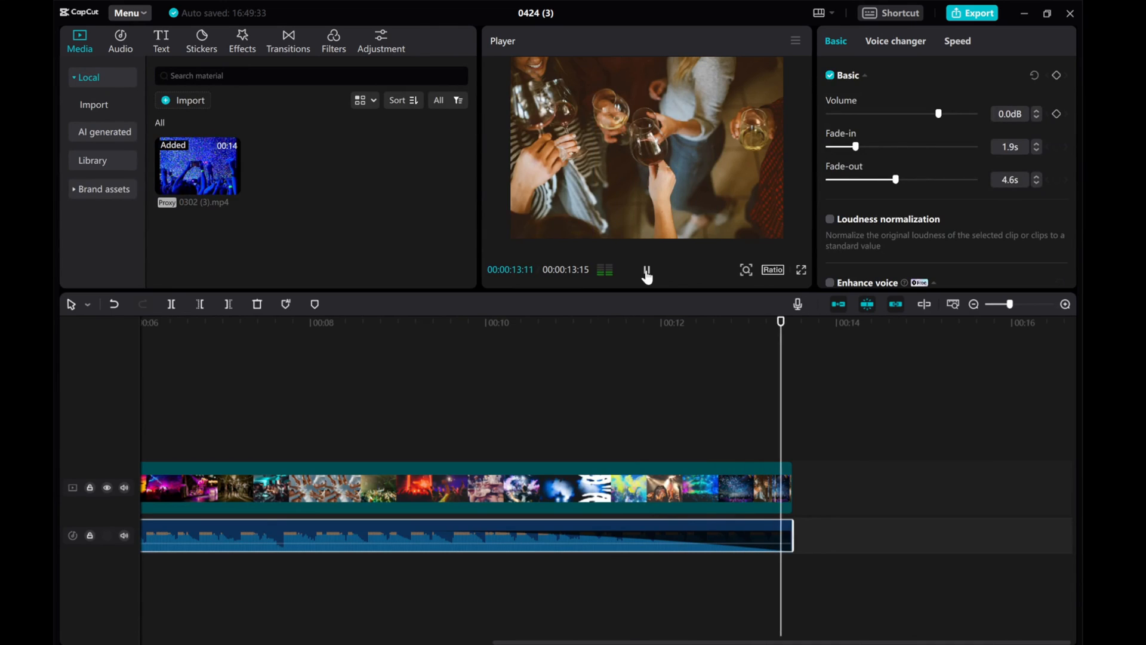
pyautogui.click(645, 271)
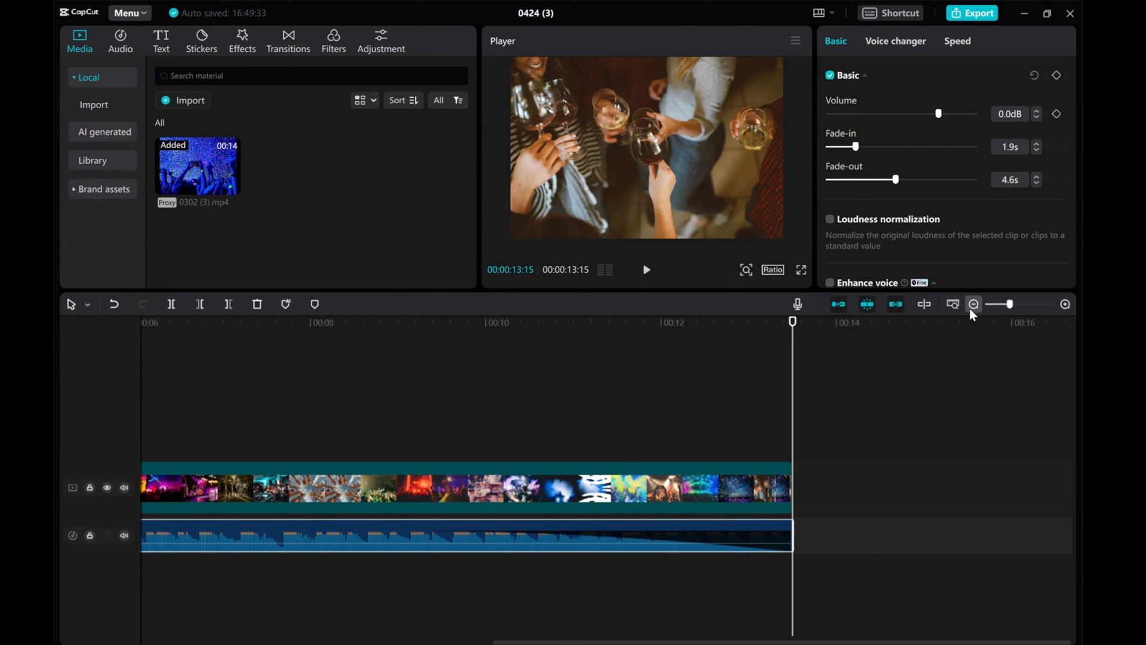
pyautogui.moveTo(974, 304)
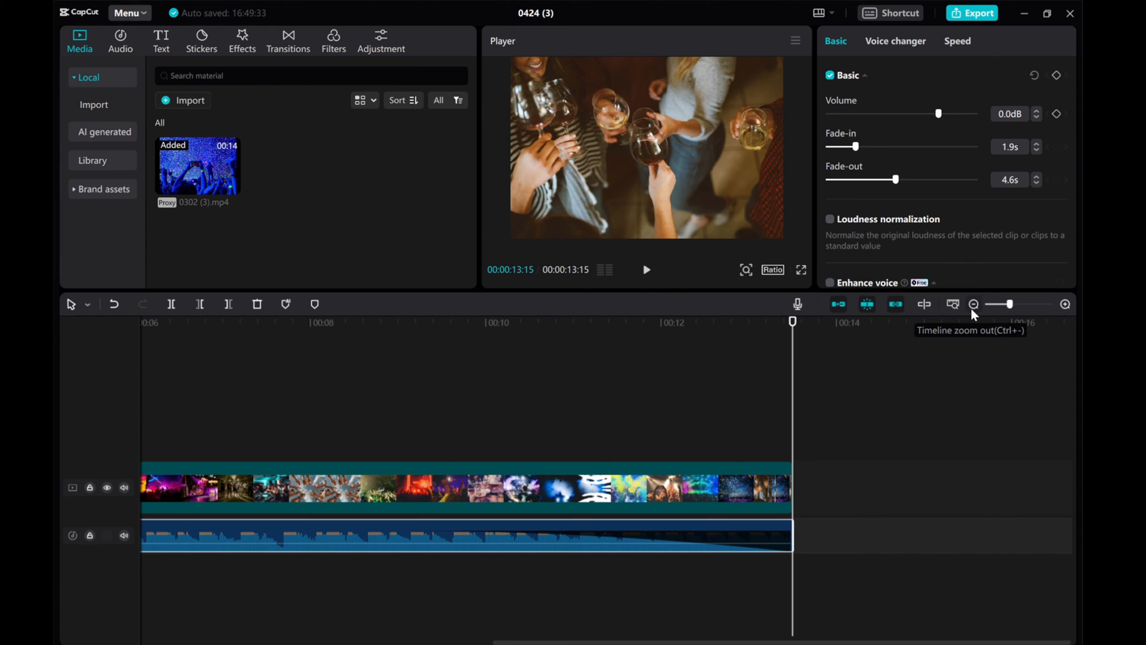
pyautogui.click(973, 303)
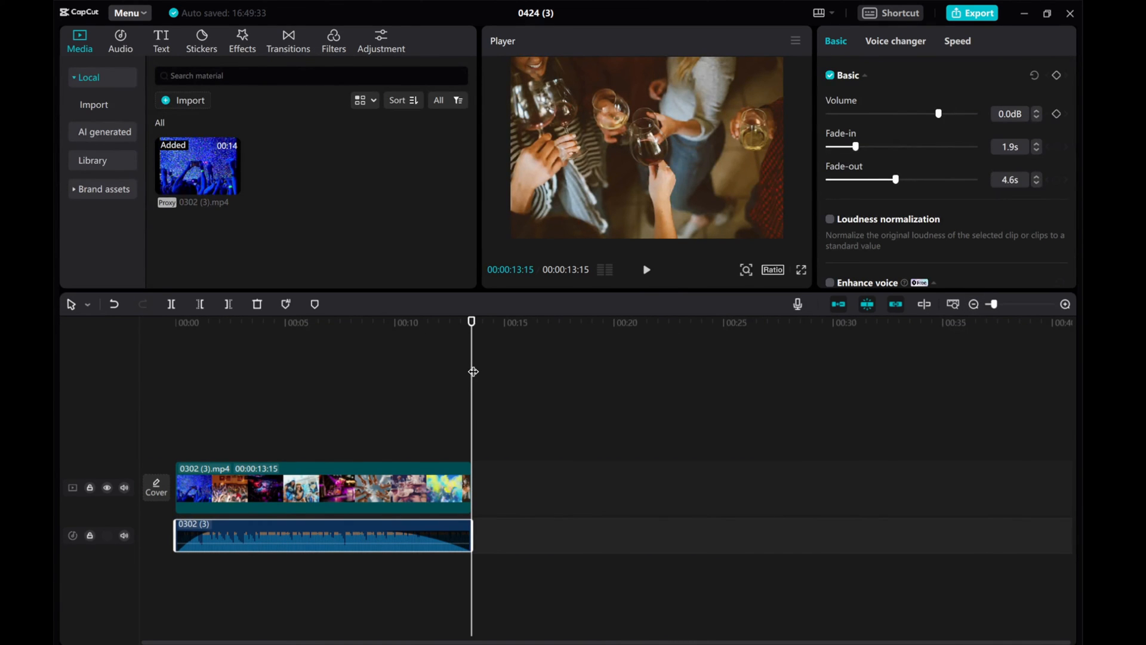
pyautogui.click(645, 269)
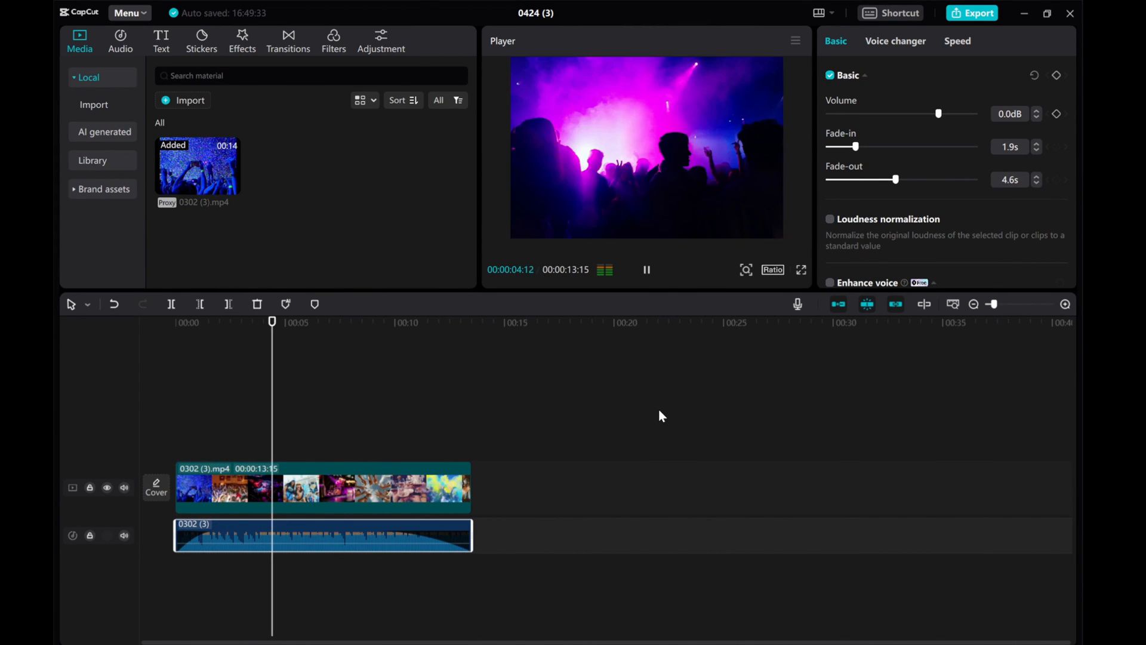
pyautogui.click(314, 322)
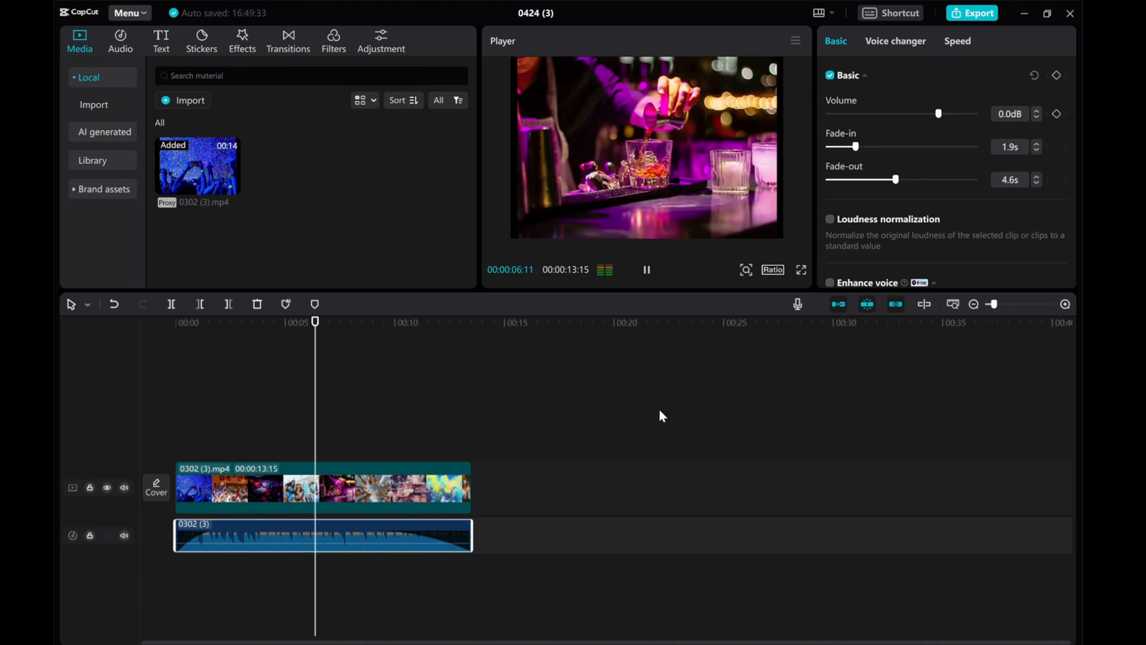